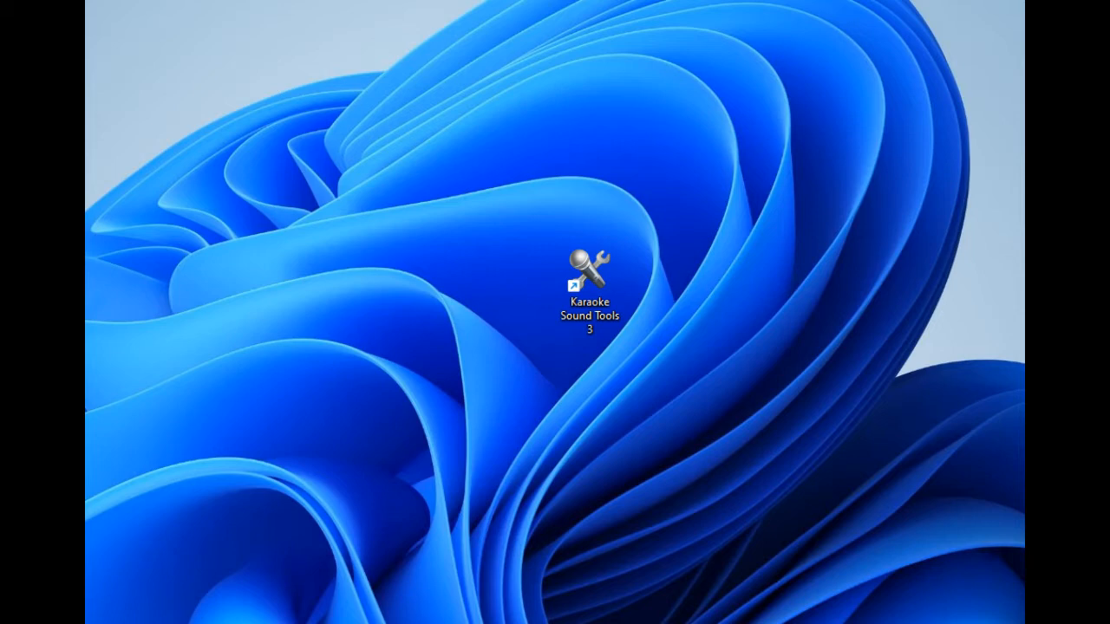
- Launch Karaoke Sound Tools 3 from the desktop and load 'whiskey in the jar' as the input song
left_click(590, 295)
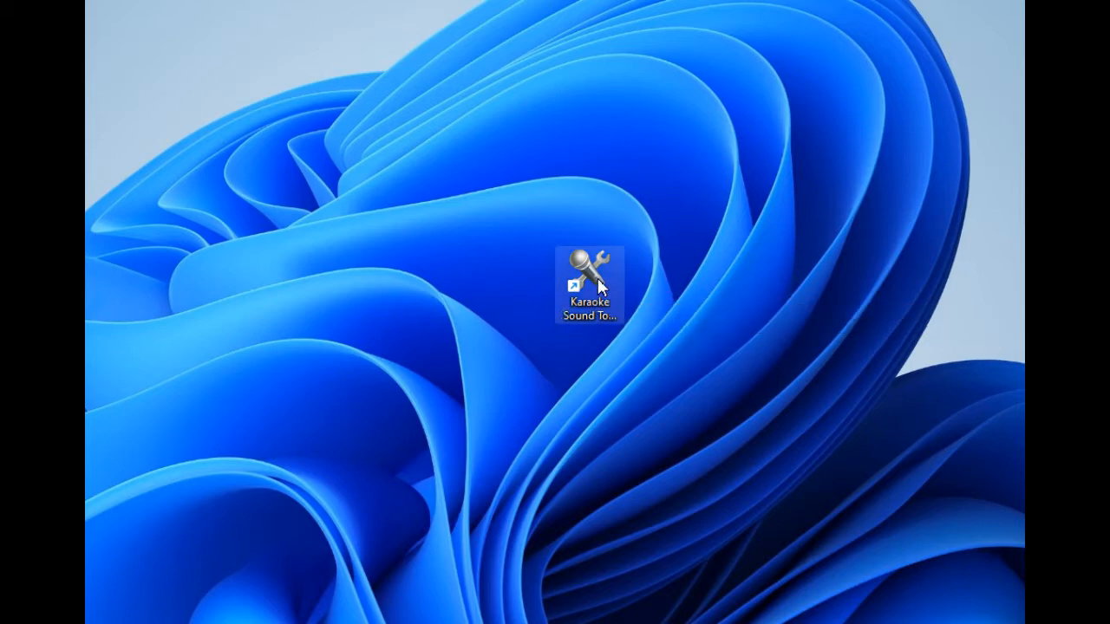
double_click(588, 263)
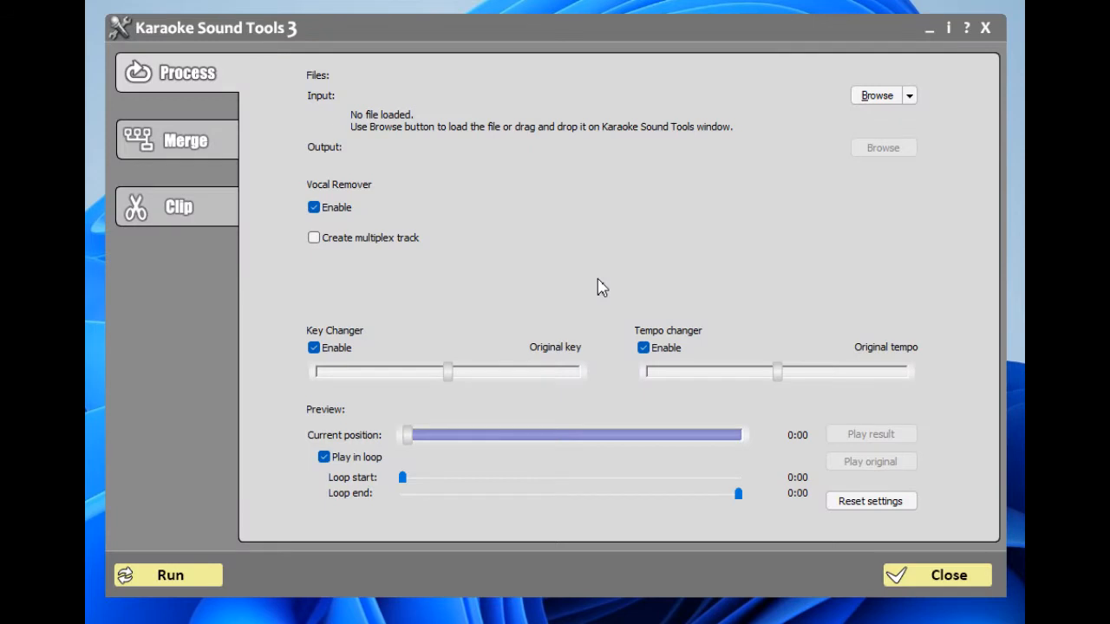
mouse_move(620, 229)
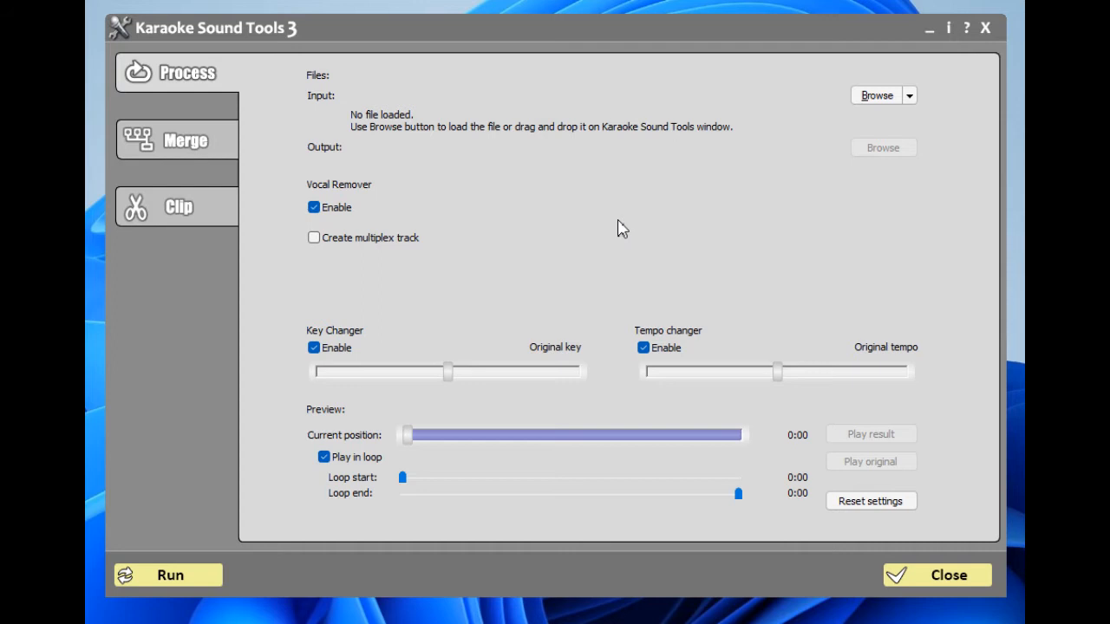
mouse_move(915, 126)
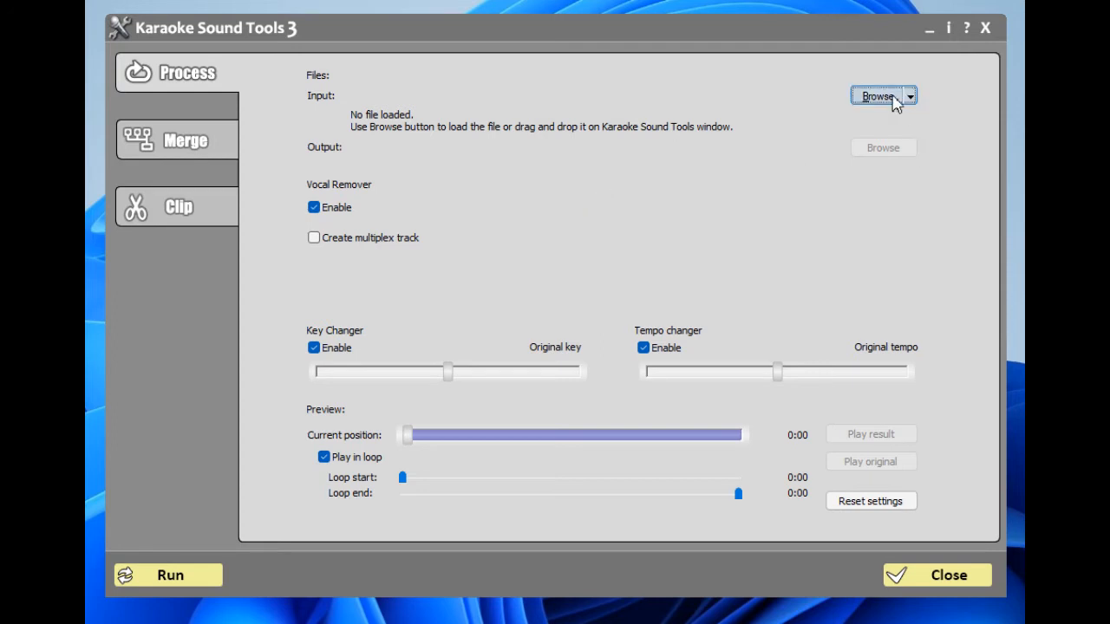
left_click(878, 95)
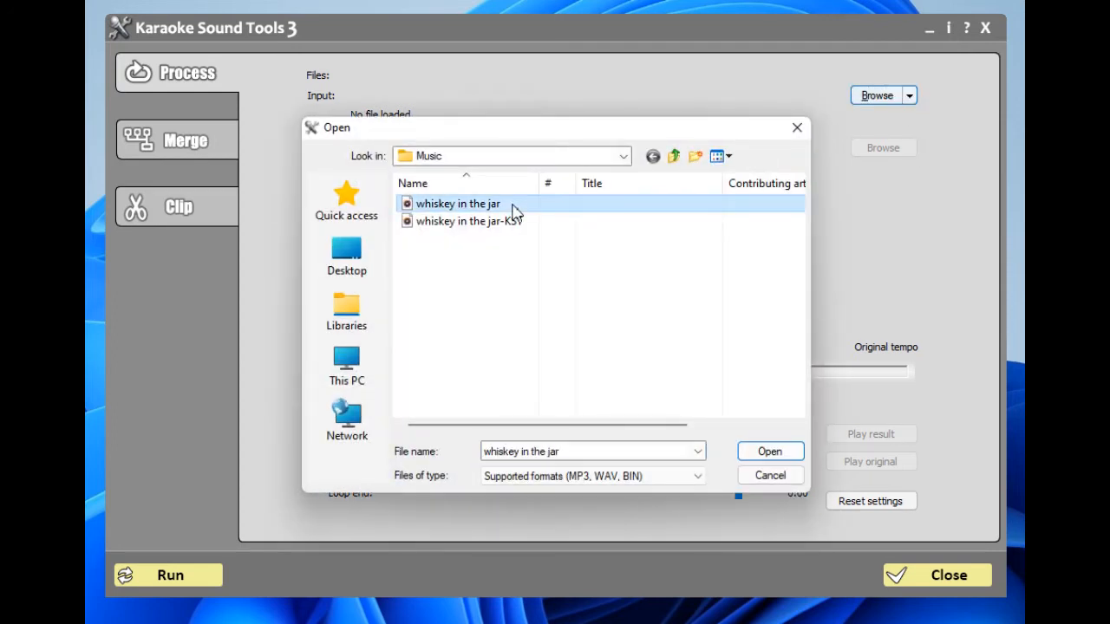
mouse_move(458, 203)
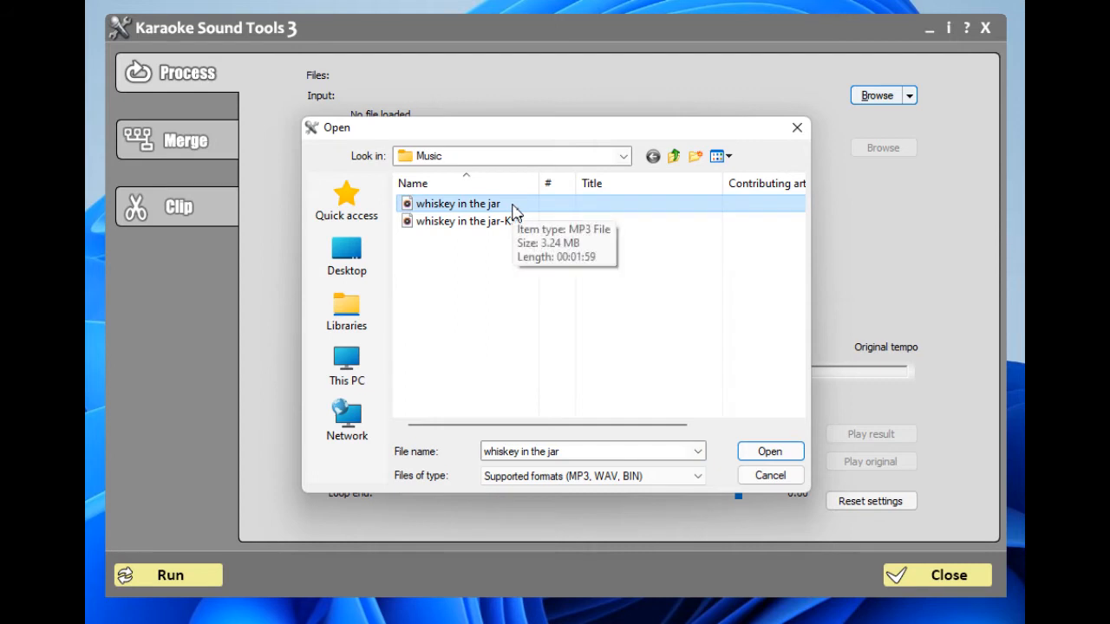
mouse_move(770, 451)
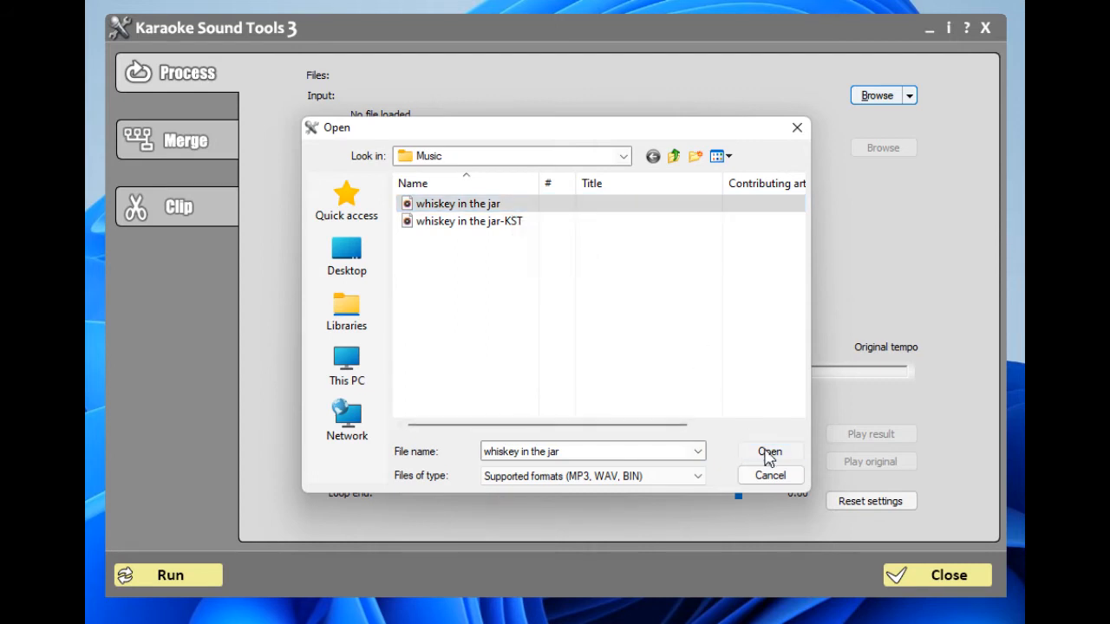
left_click(768, 451)
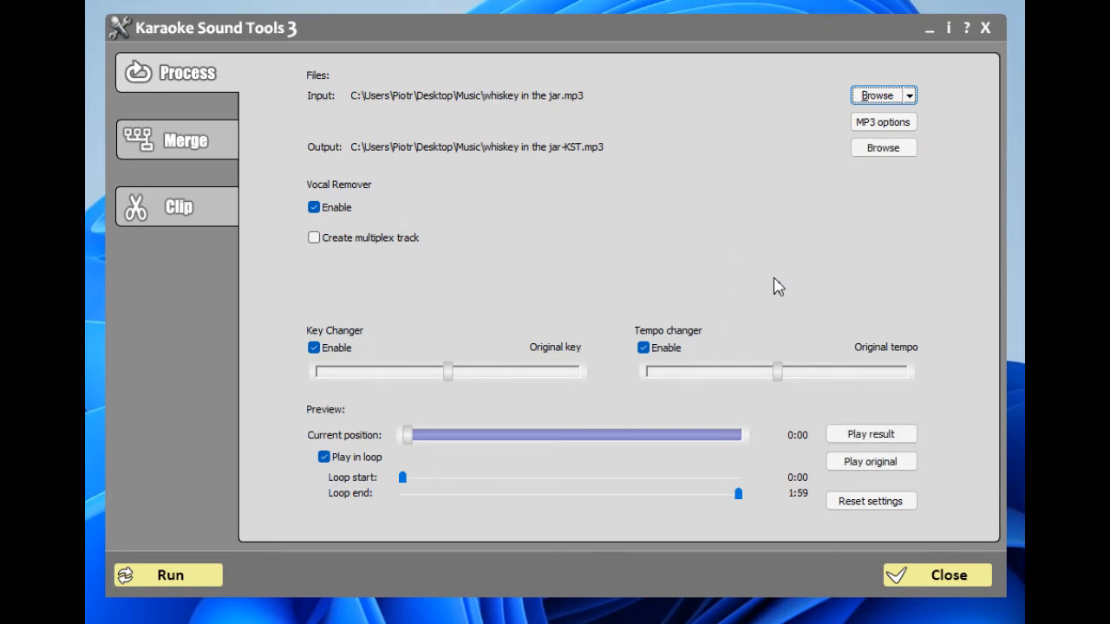
mouse_move(725, 264)
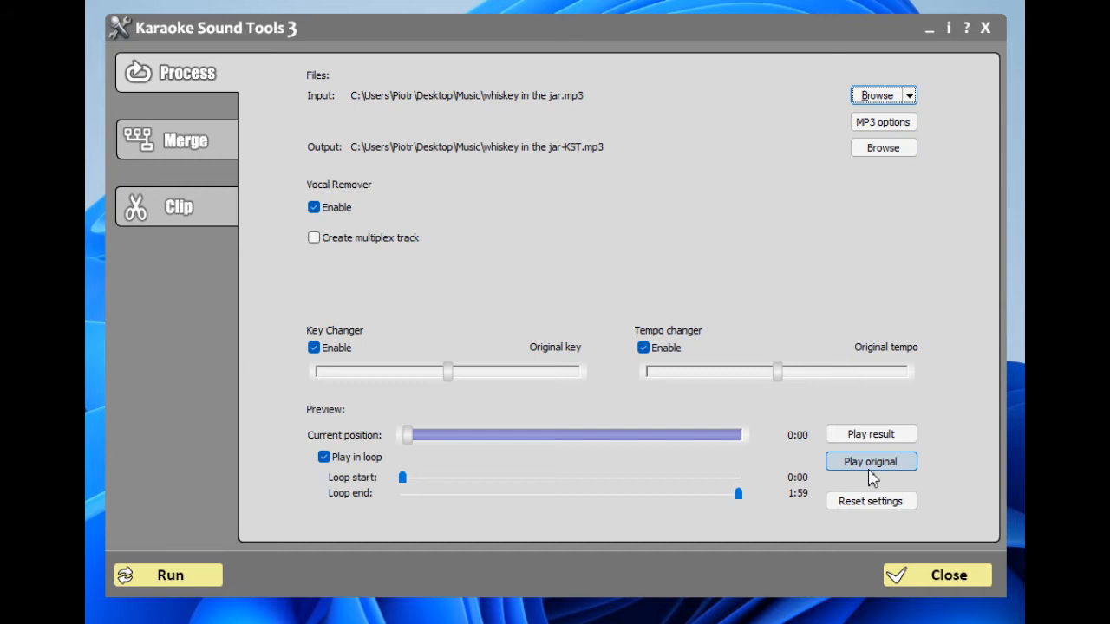
left_click(870, 461)
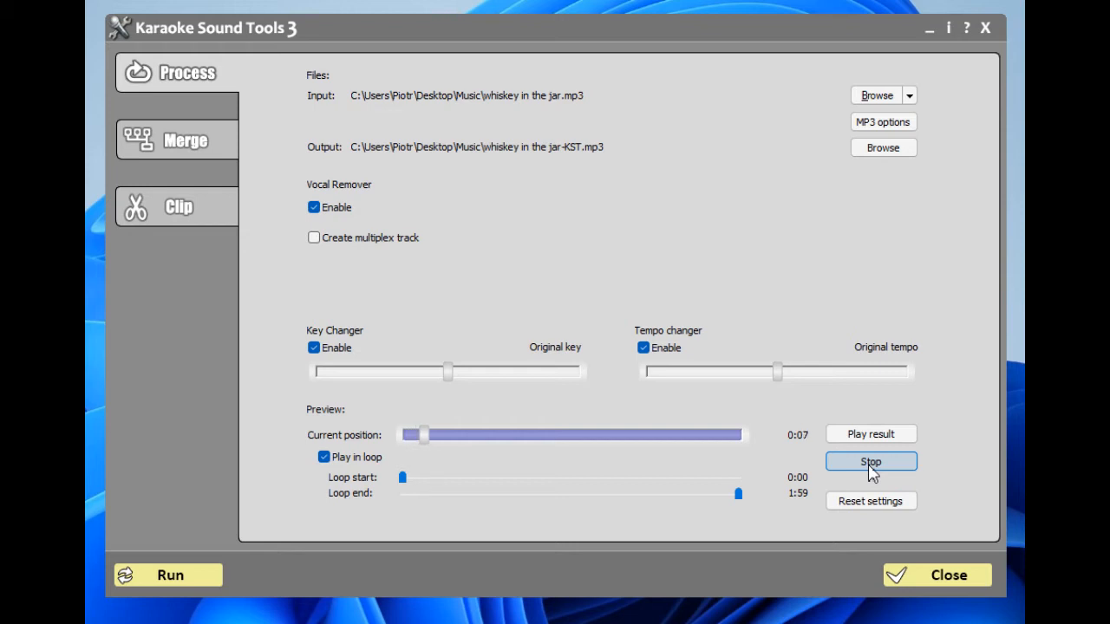
left_click(870, 462)
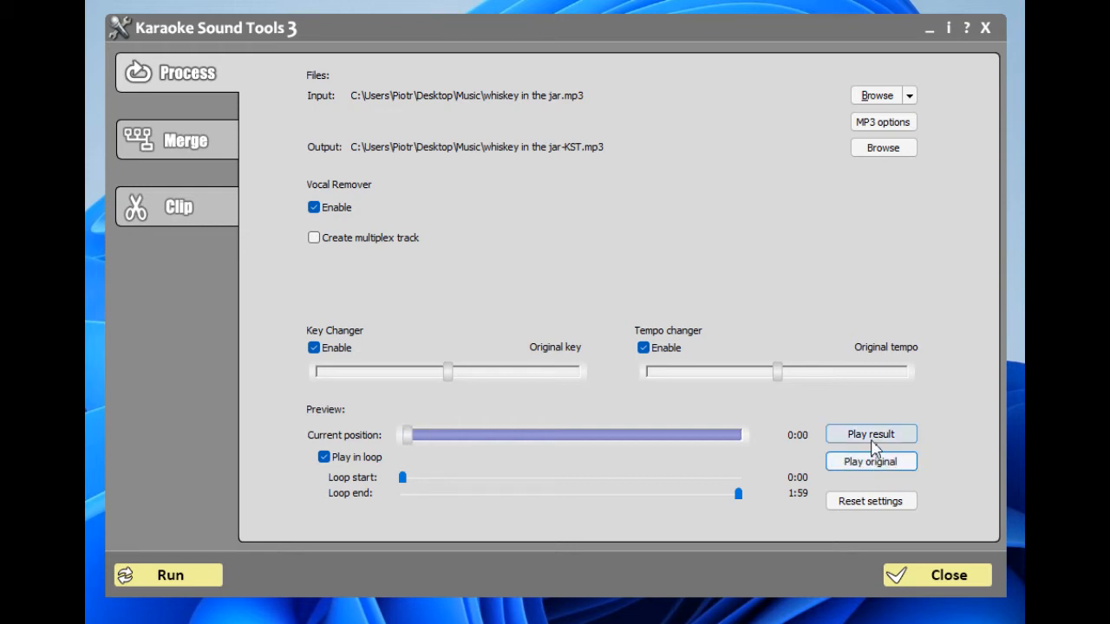
- Preview the vocal-removed result, jump to a later point in the song, then stop playback
left_click(871, 434)
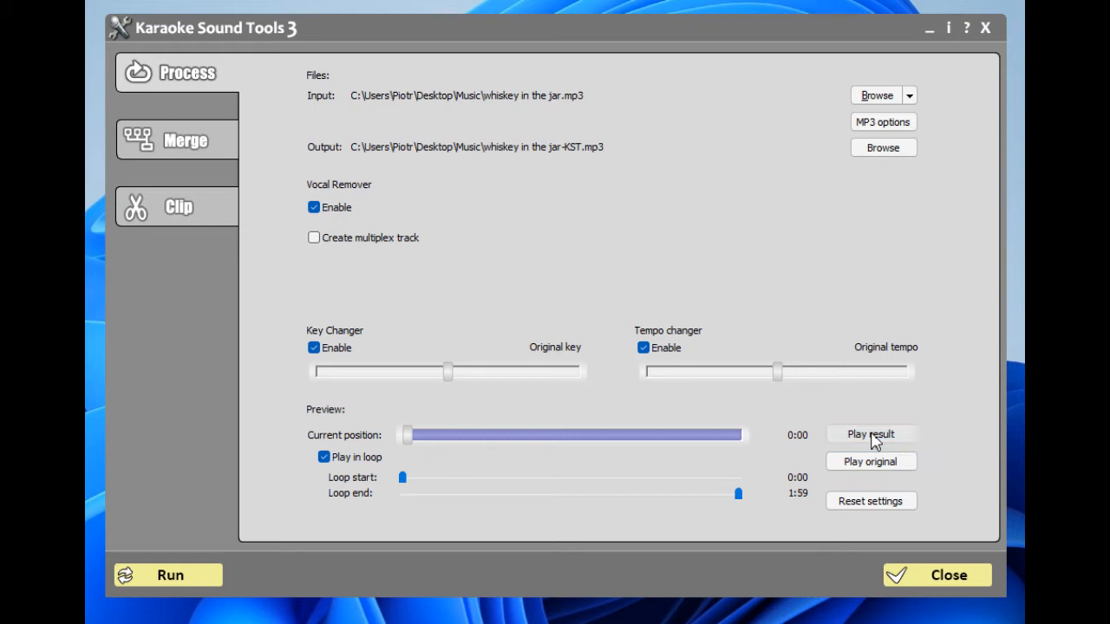
left_click(870, 434)
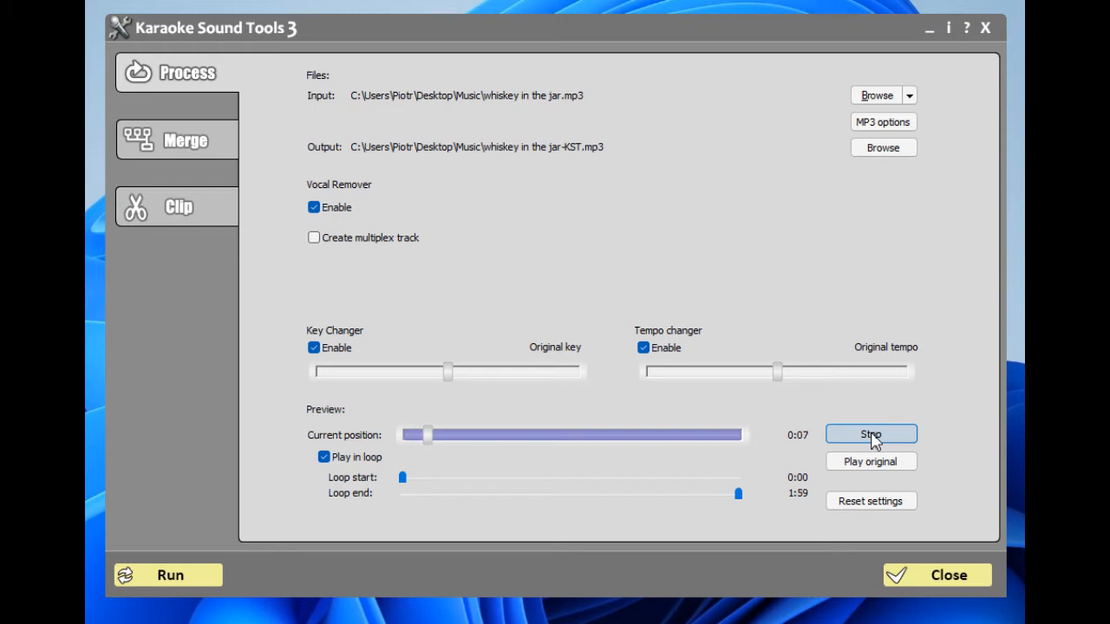
left_click(870, 434)
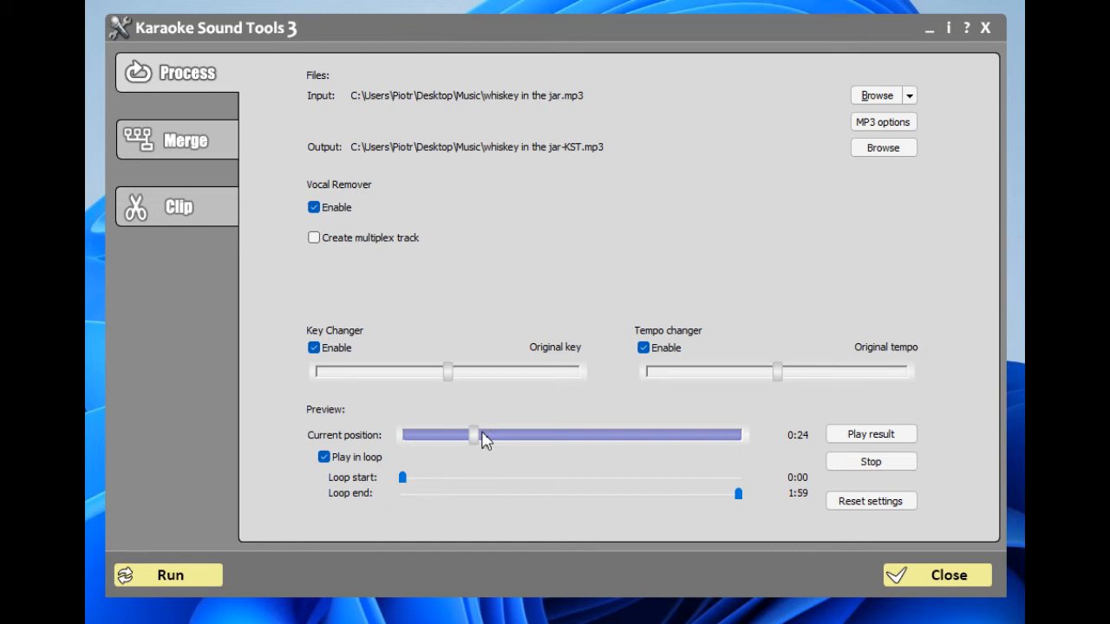
left_click(871, 434)
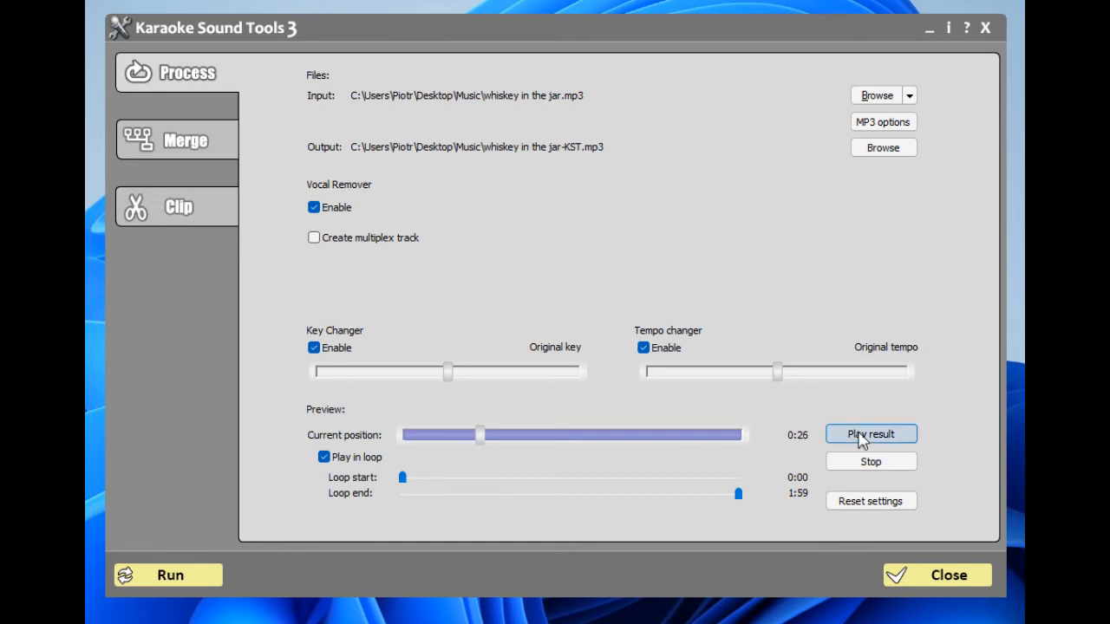
left_click(870, 433)
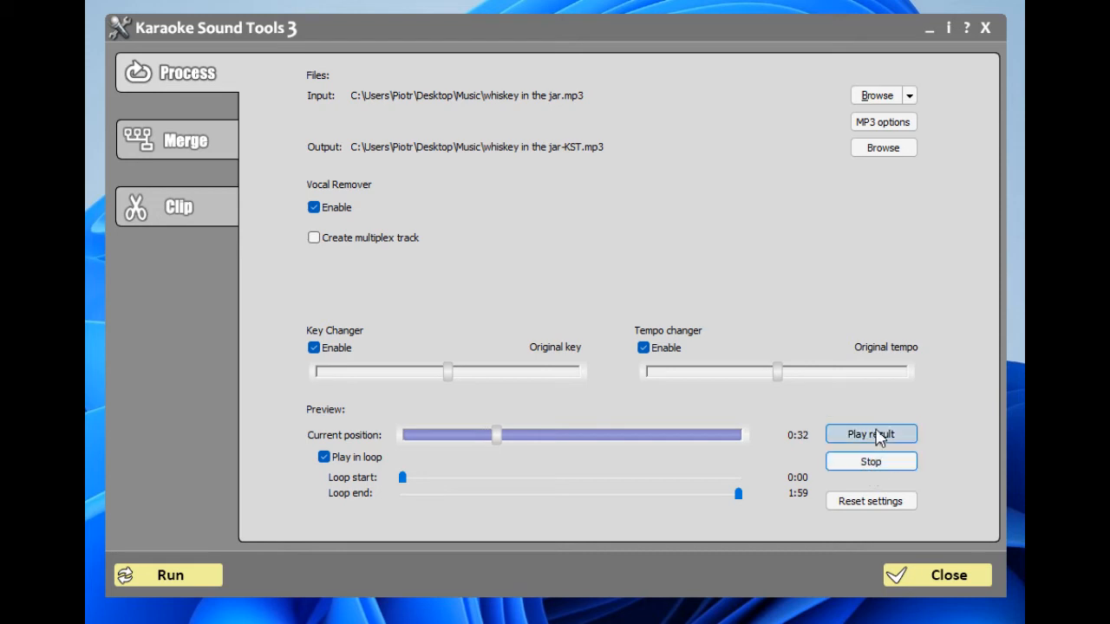
left_click(871, 434)
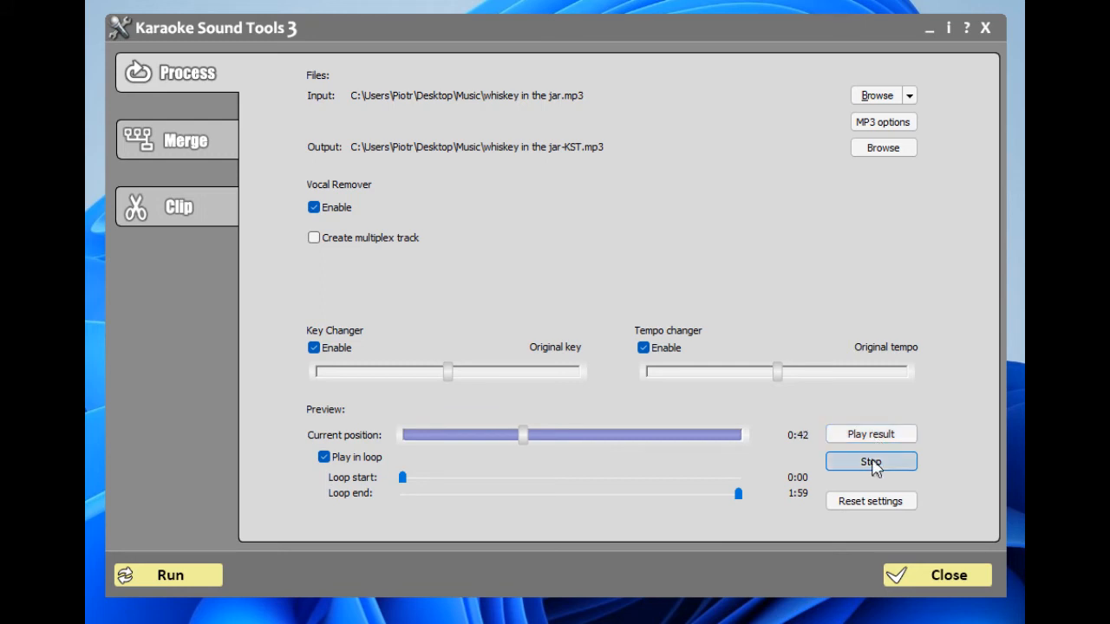
left_click(870, 461)
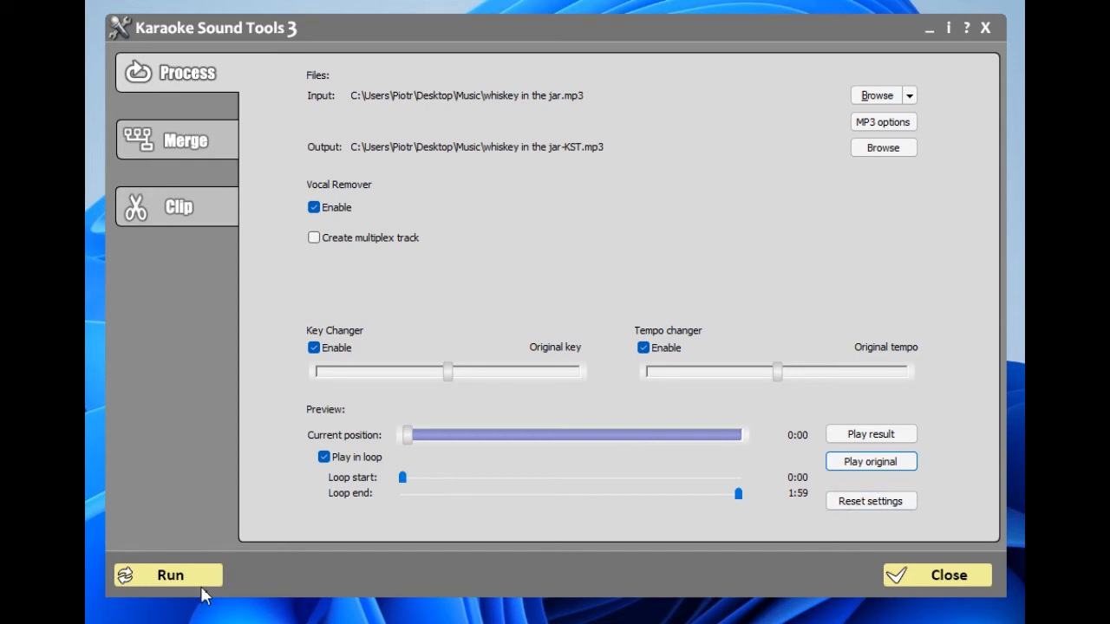
- Show the MP3 encoder settings for the output file (constant bit rate, 256 kbps)
left_click(170, 576)
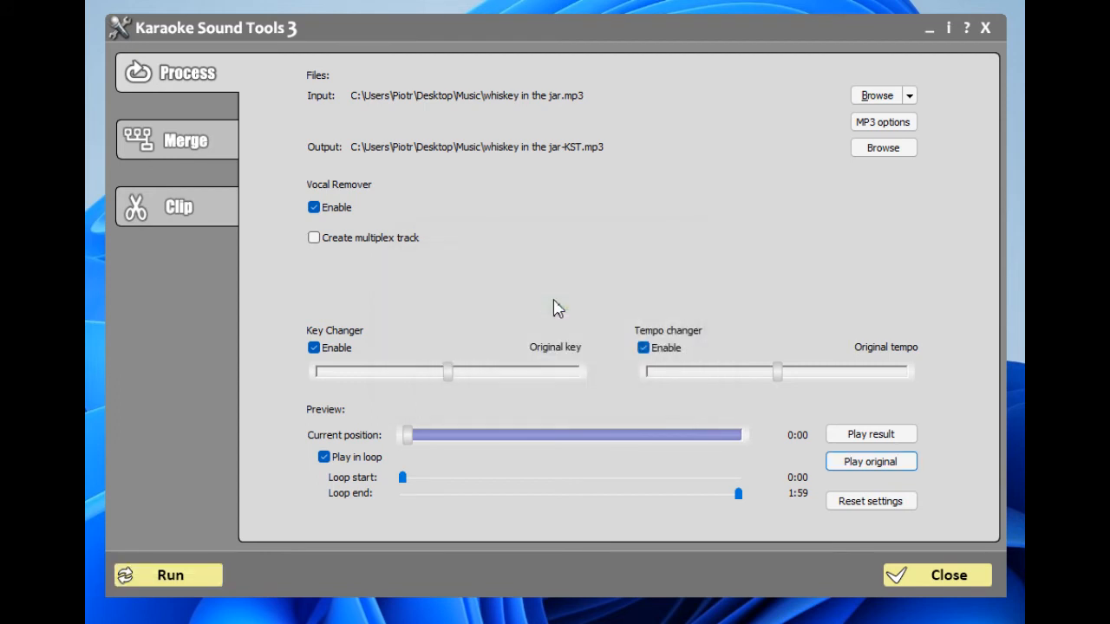
mouse_move(529, 182)
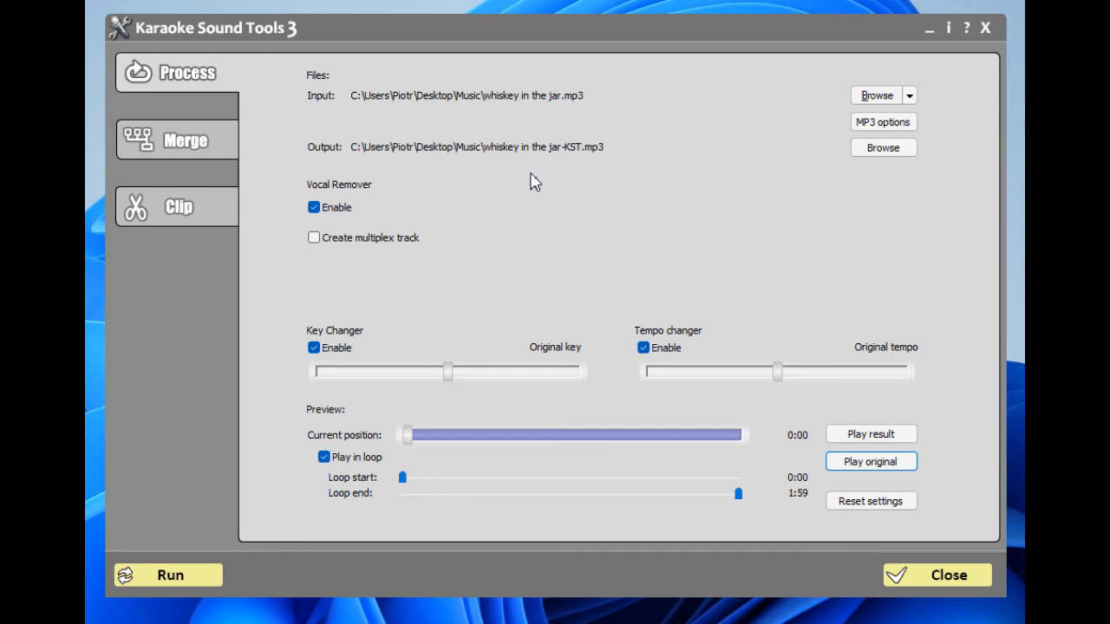
left_click(882, 121)
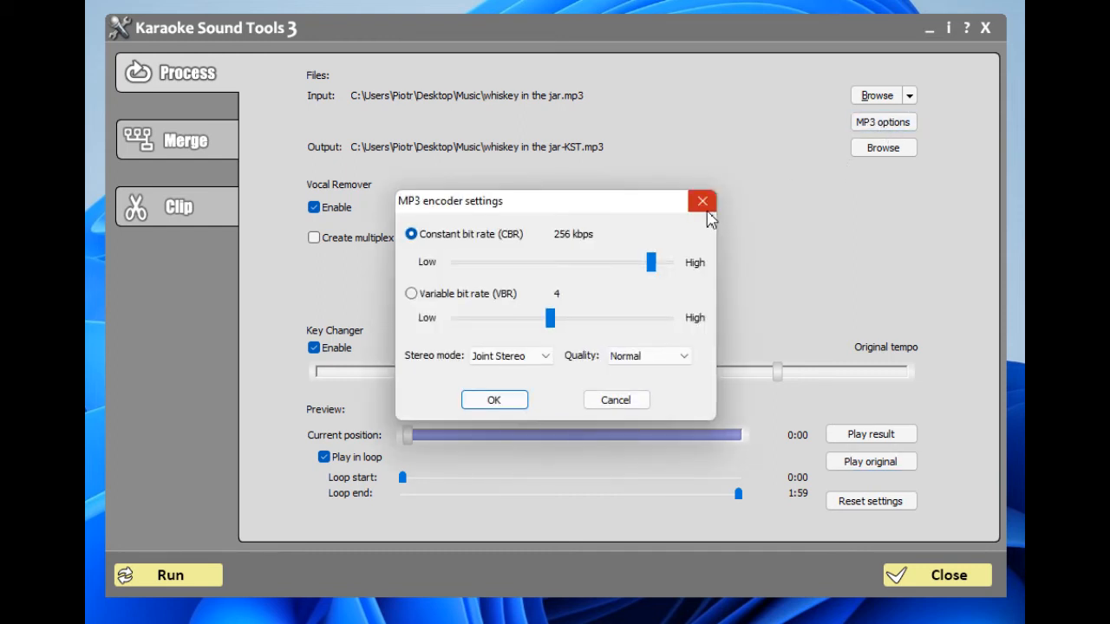
- Dismiss the MP3 encoder settings dialog without changes
left_click(700, 201)
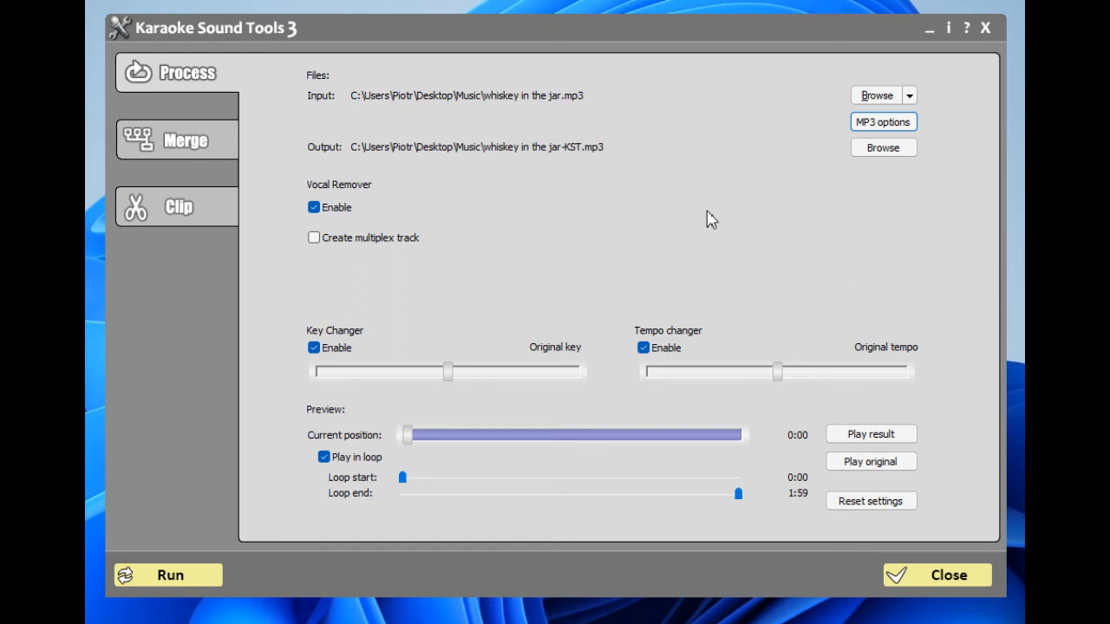
mouse_move(640, 260)
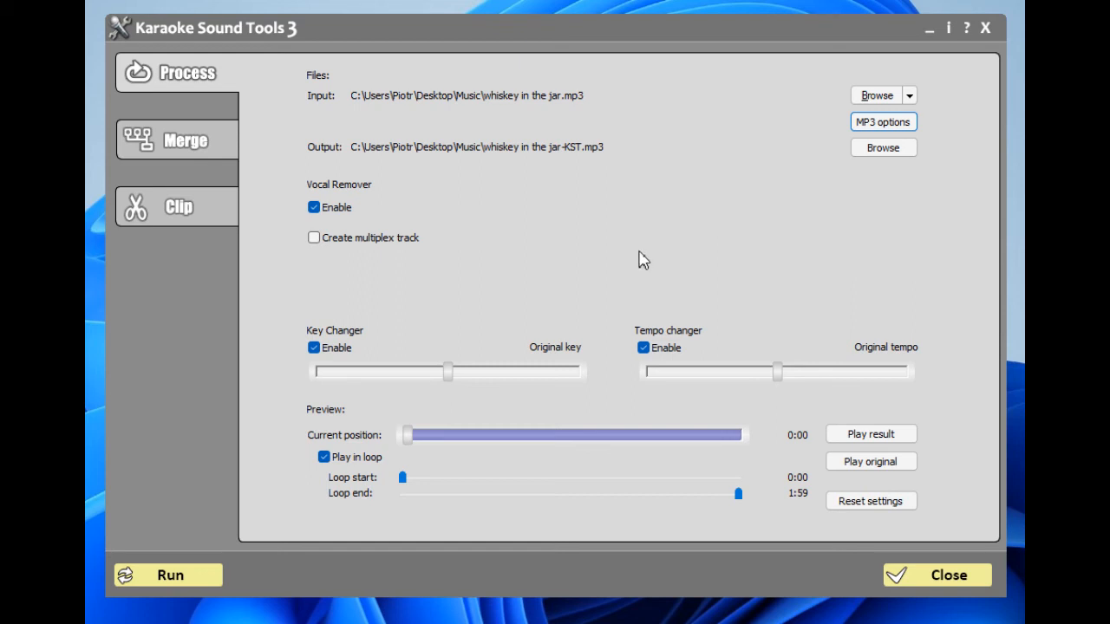
mouse_move(392, 256)
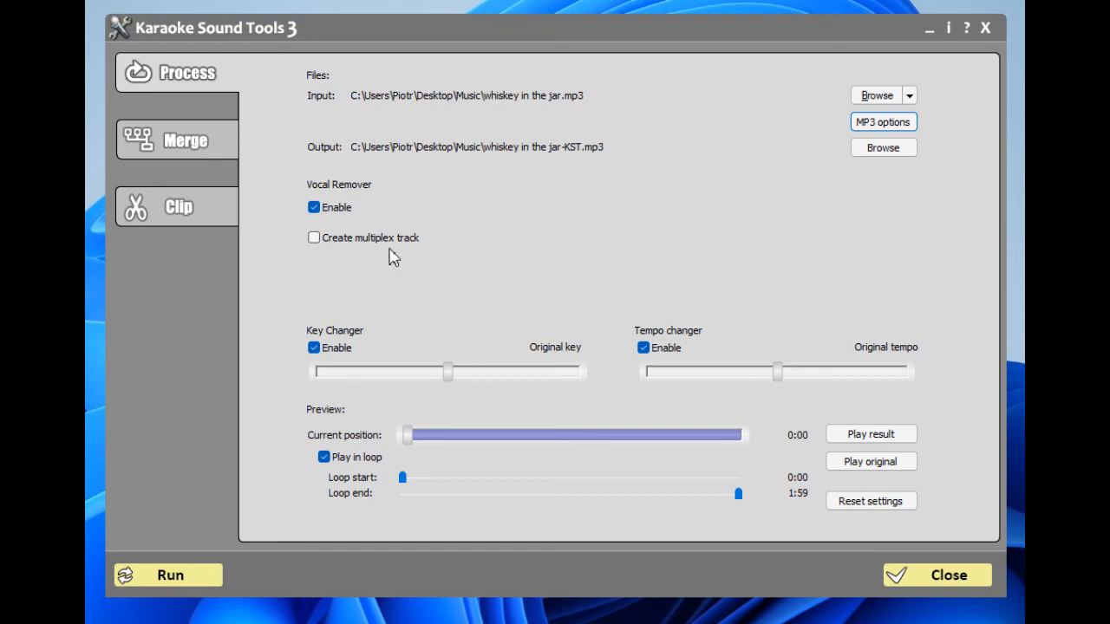
mouse_move(424, 254)
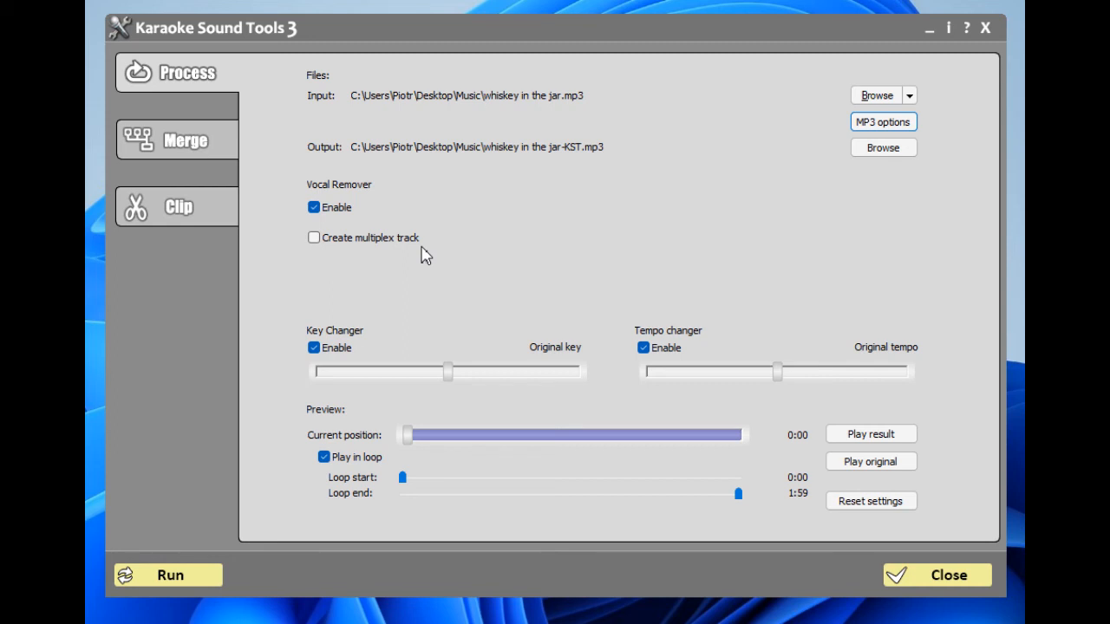
mouse_move(627, 236)
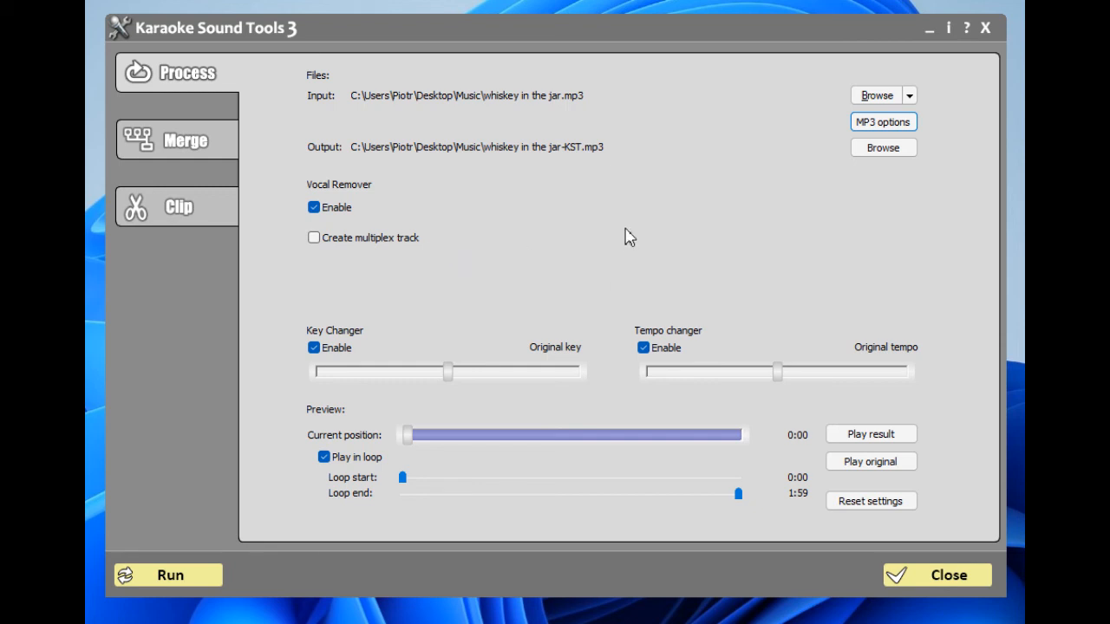
mouse_move(323, 321)
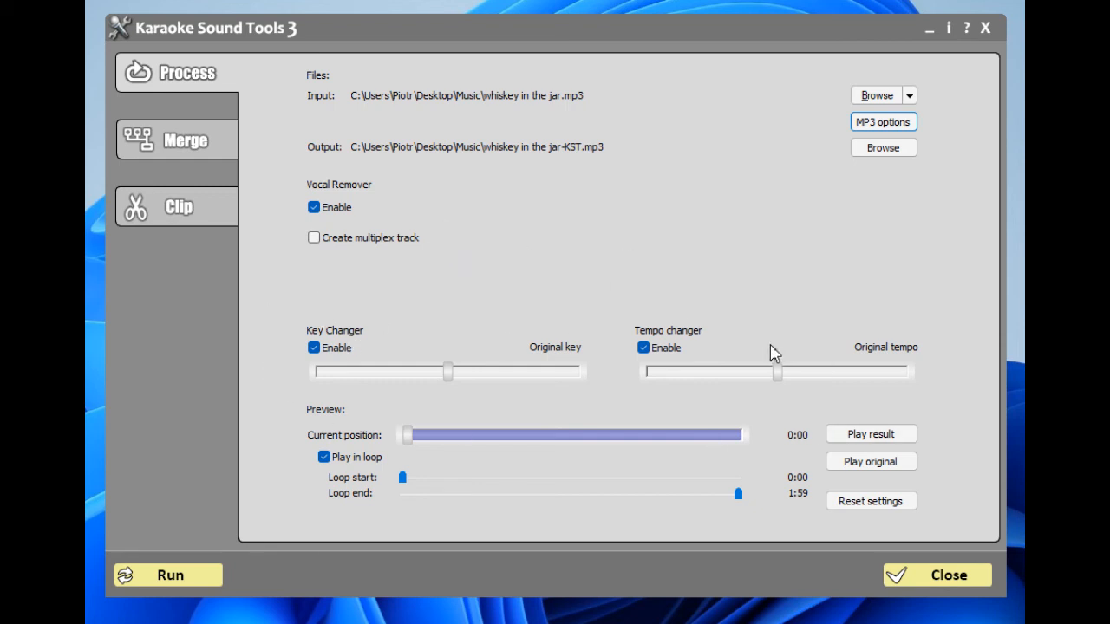
mouse_move(766, 354)
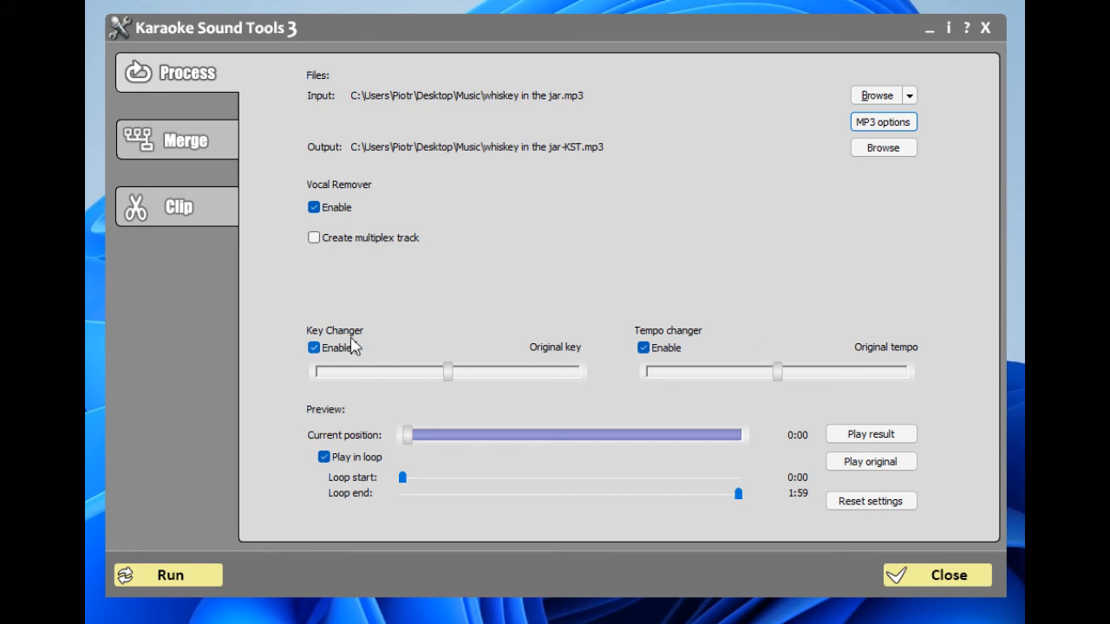
mouse_move(373, 304)
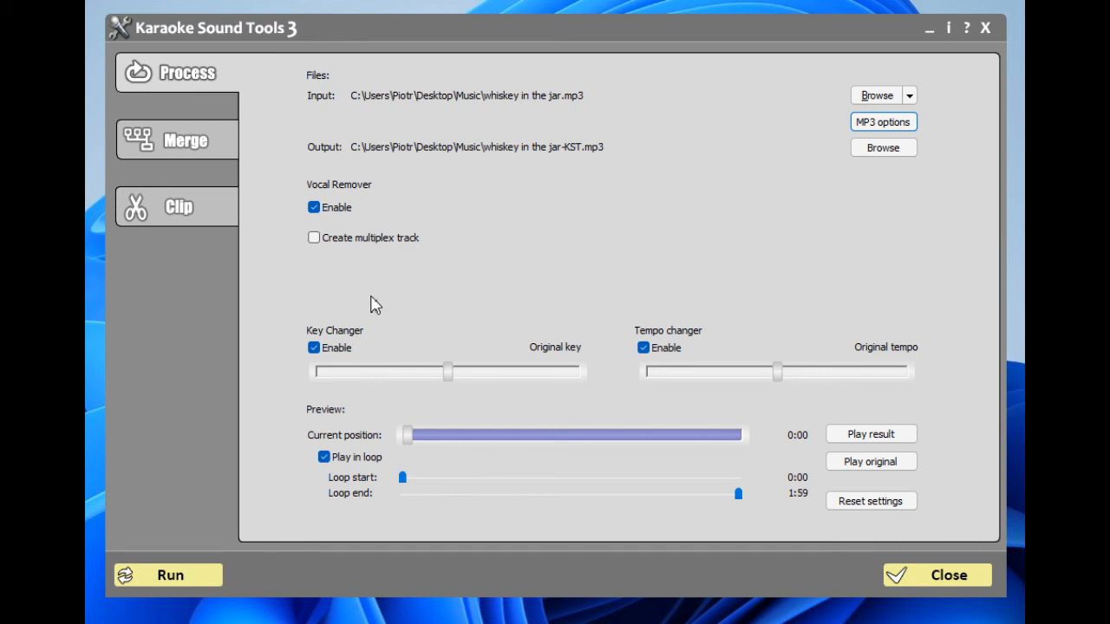
mouse_move(316, 293)
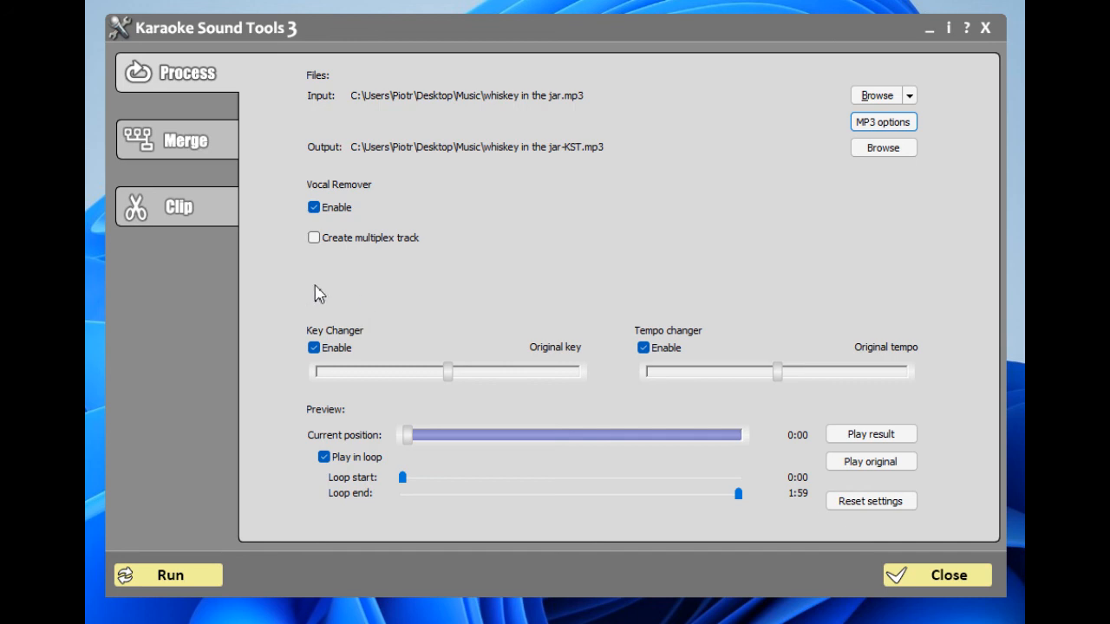
mouse_move(508, 287)
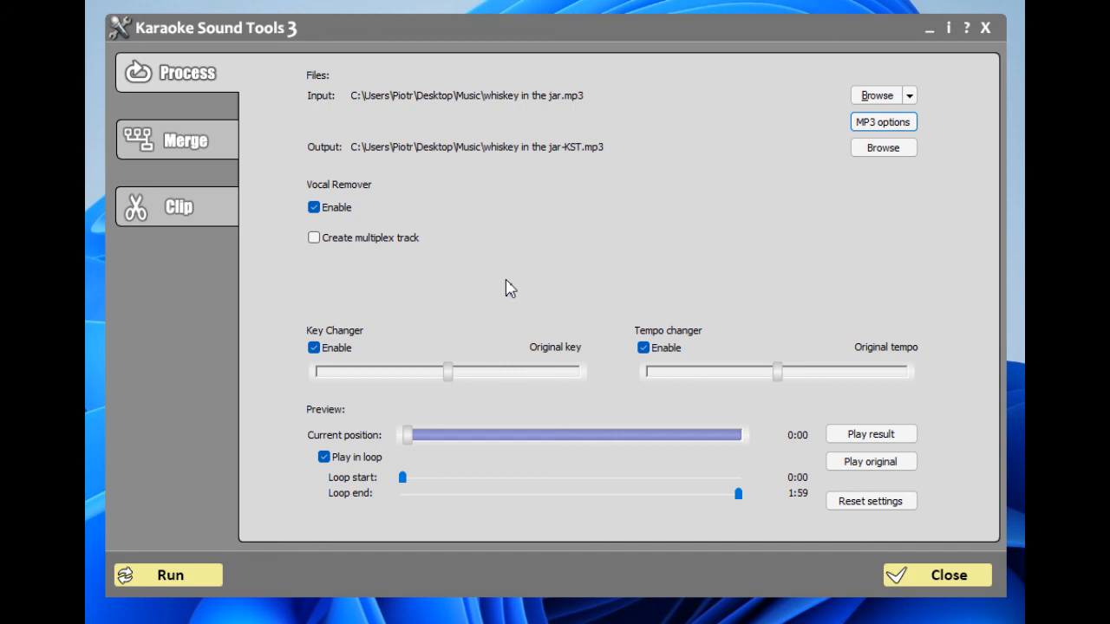
mouse_move(565, 274)
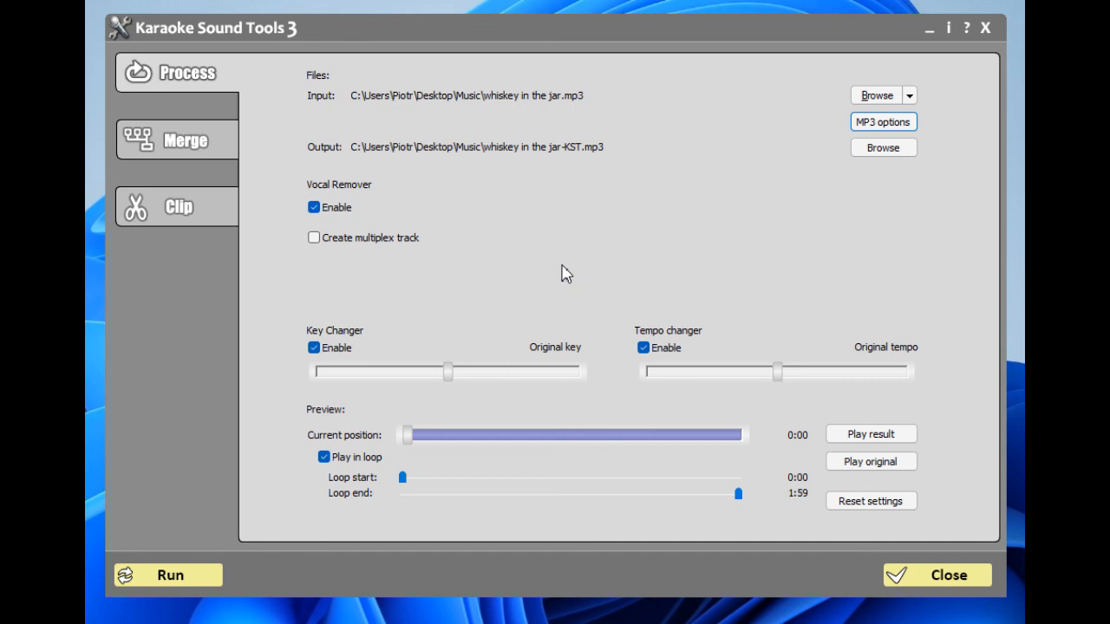
mouse_move(572, 267)
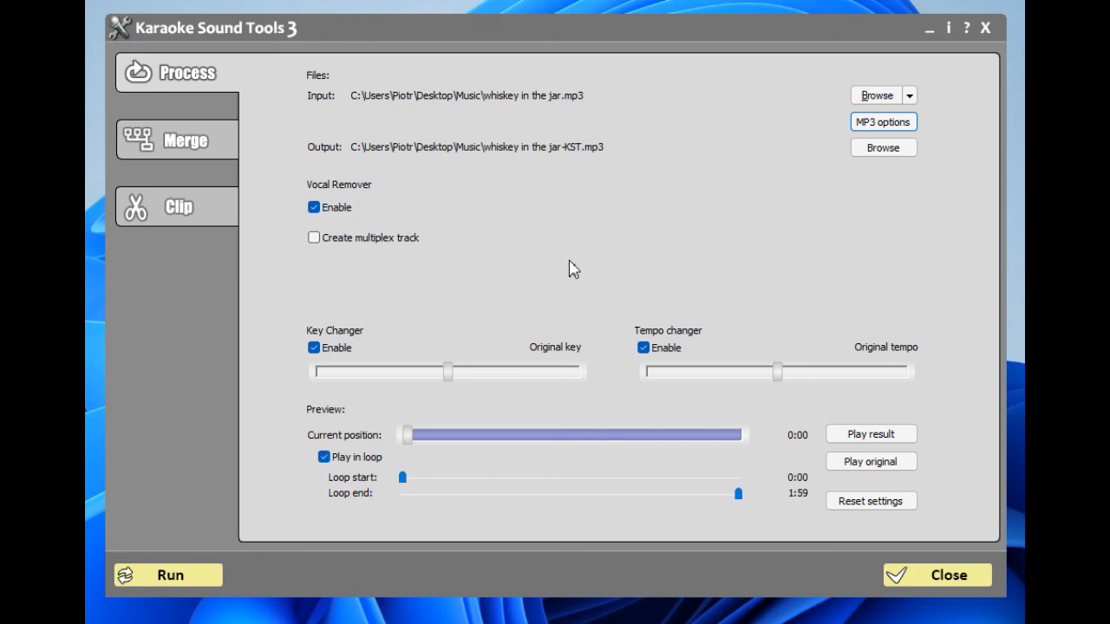
mouse_move(707, 435)
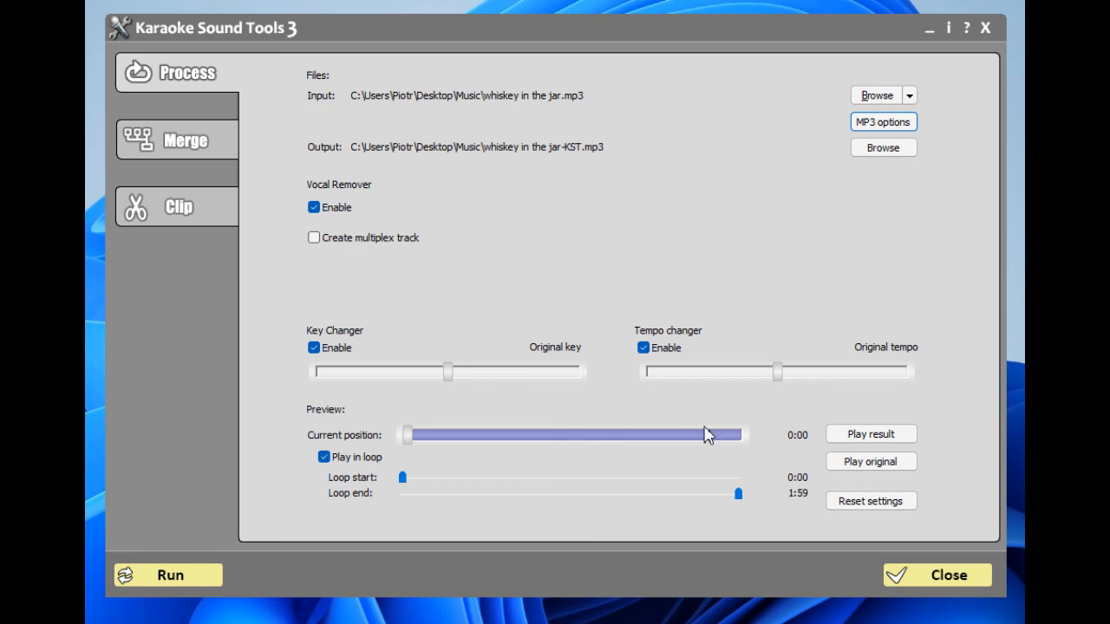